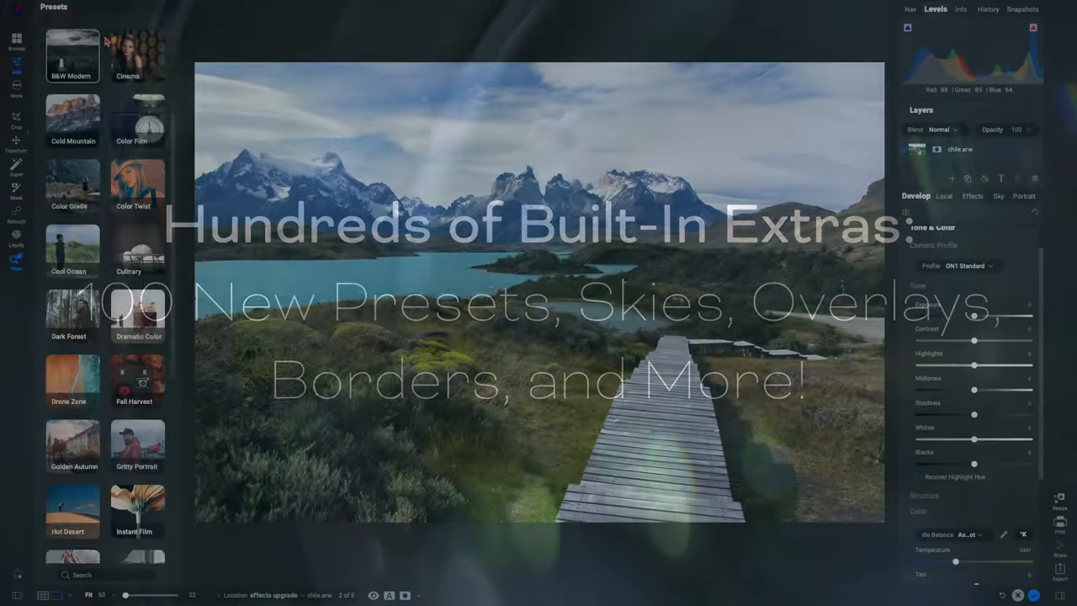
- Preview a Hot Desert preset on the namibia desert photo with the dead tree
scroll(down, 3)
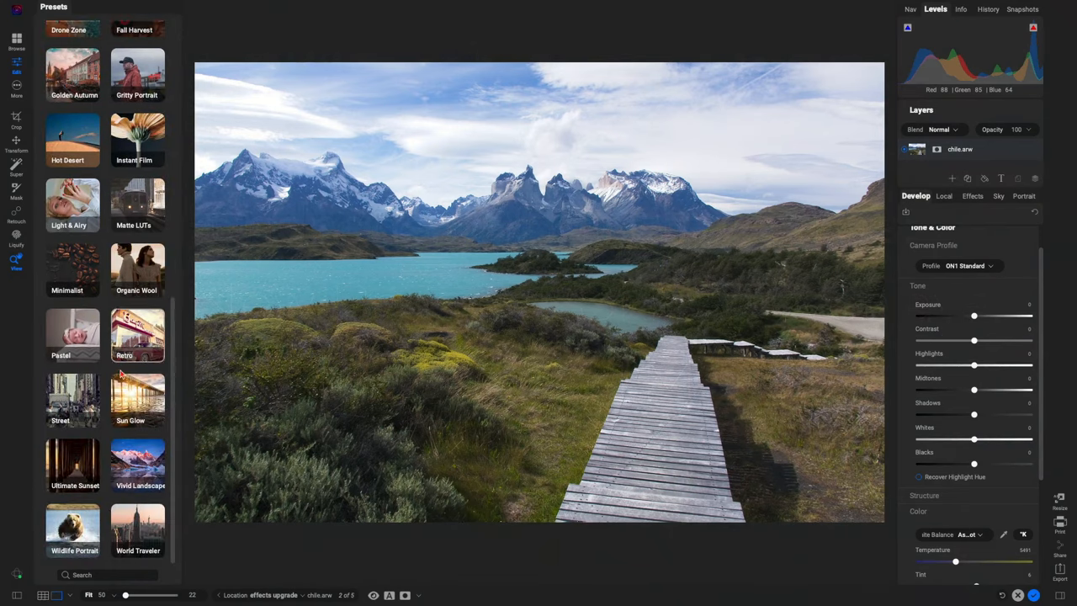
click(137, 464)
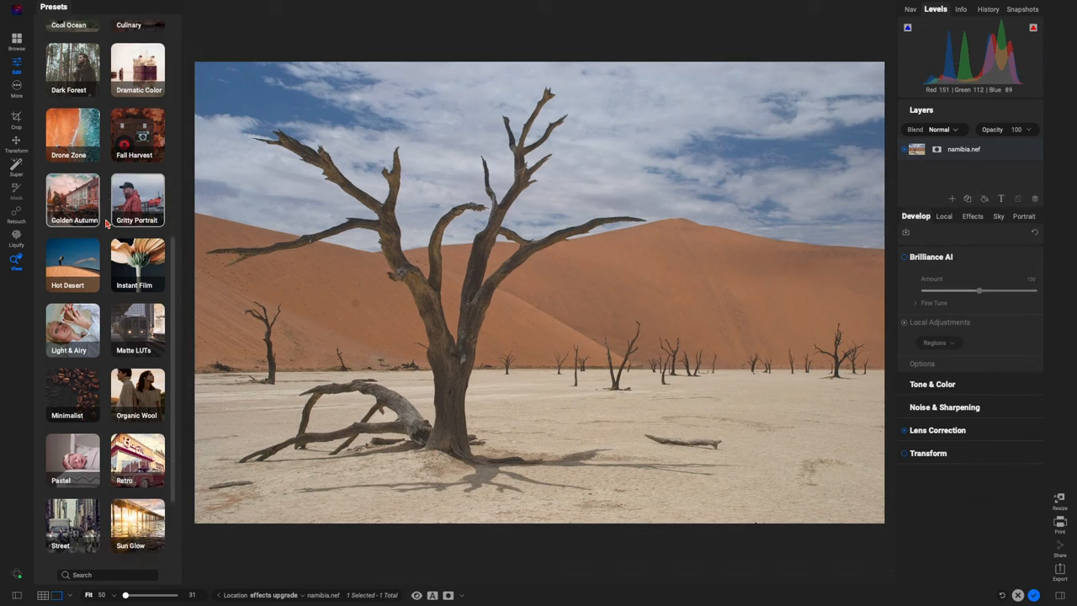
click(73, 265)
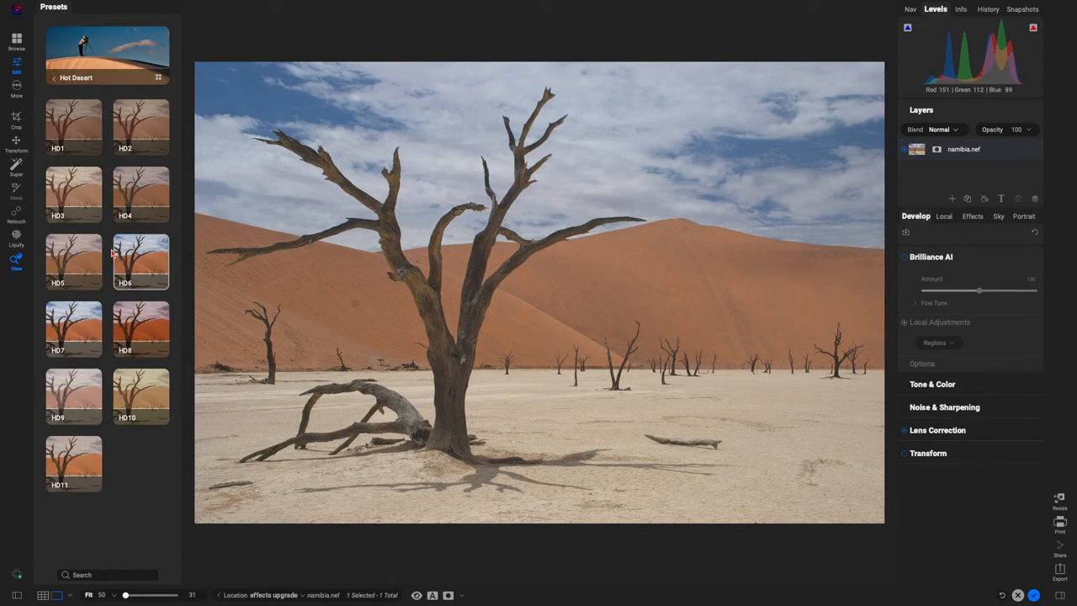
click(140, 261)
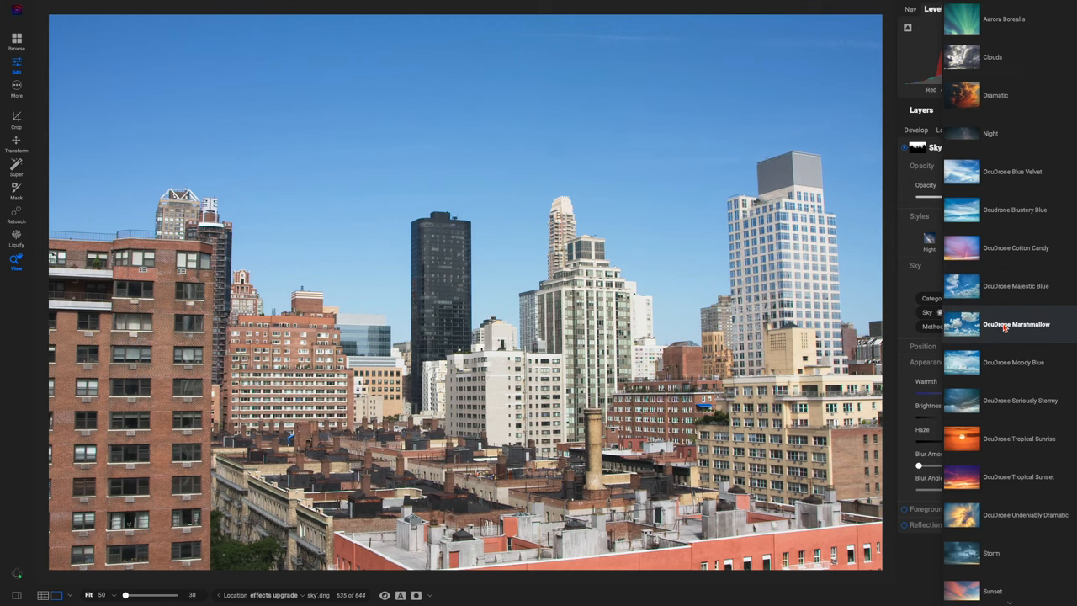
- Apply the OcuDrone Marshmallow sky, Simple Warm LUT and VT11 texture to three photos
click(1005, 324)
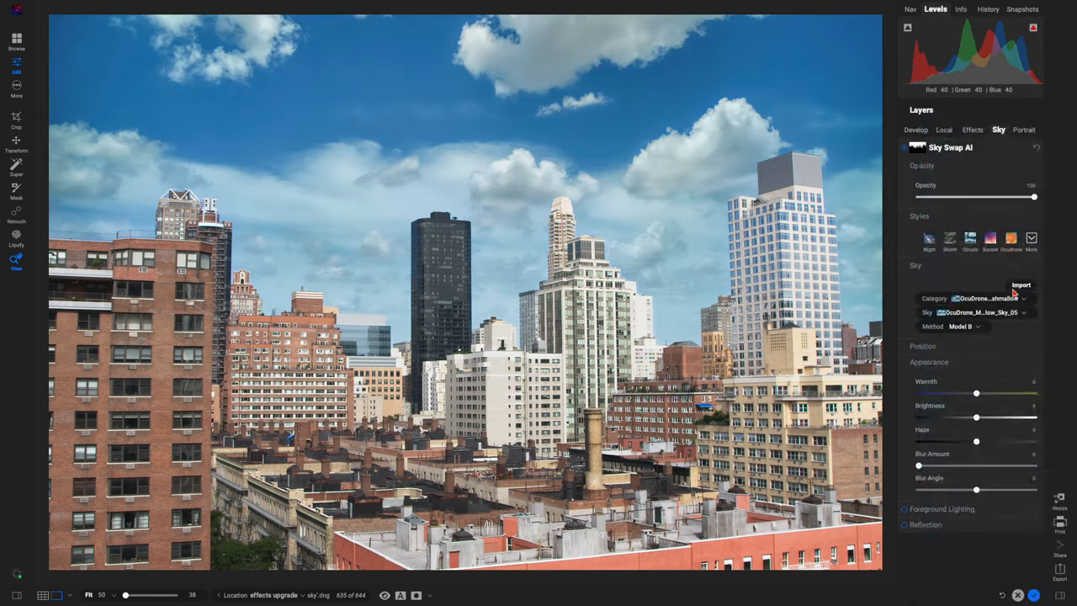
click(978, 312)
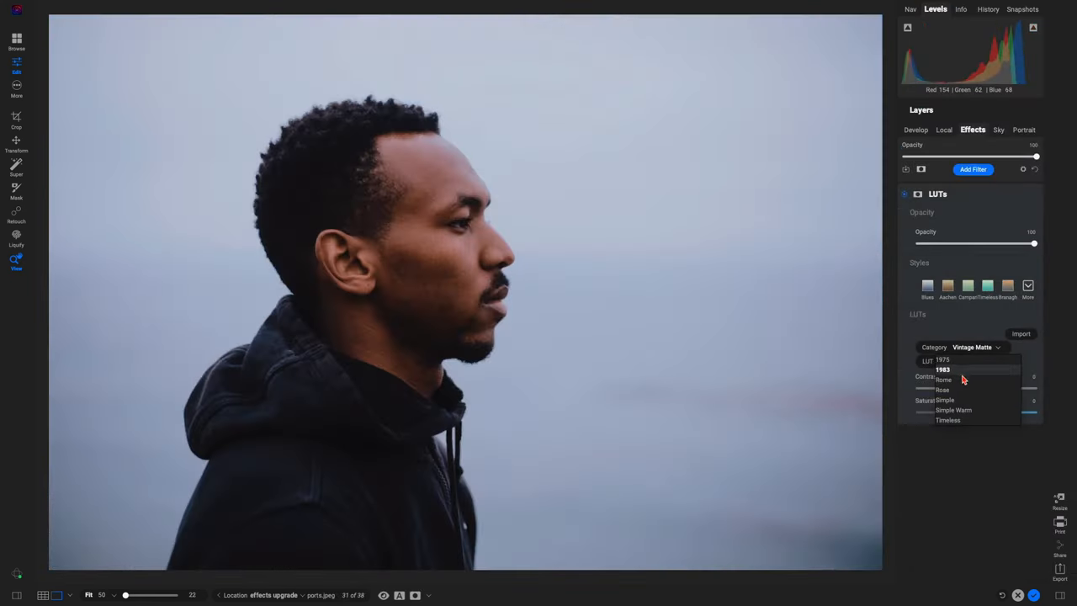
click(954, 410)
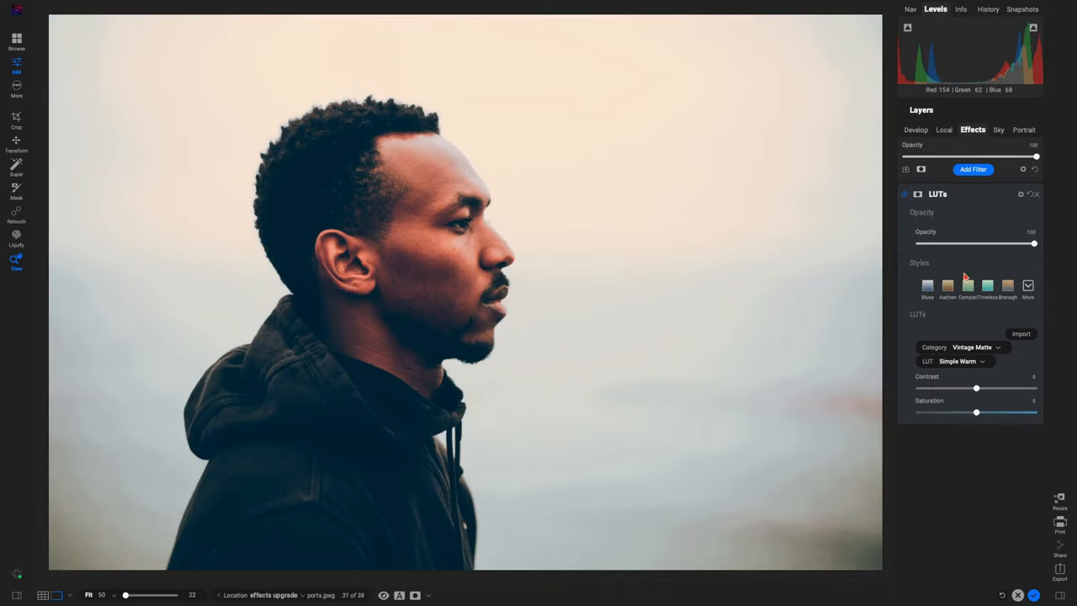
click(1027, 286)
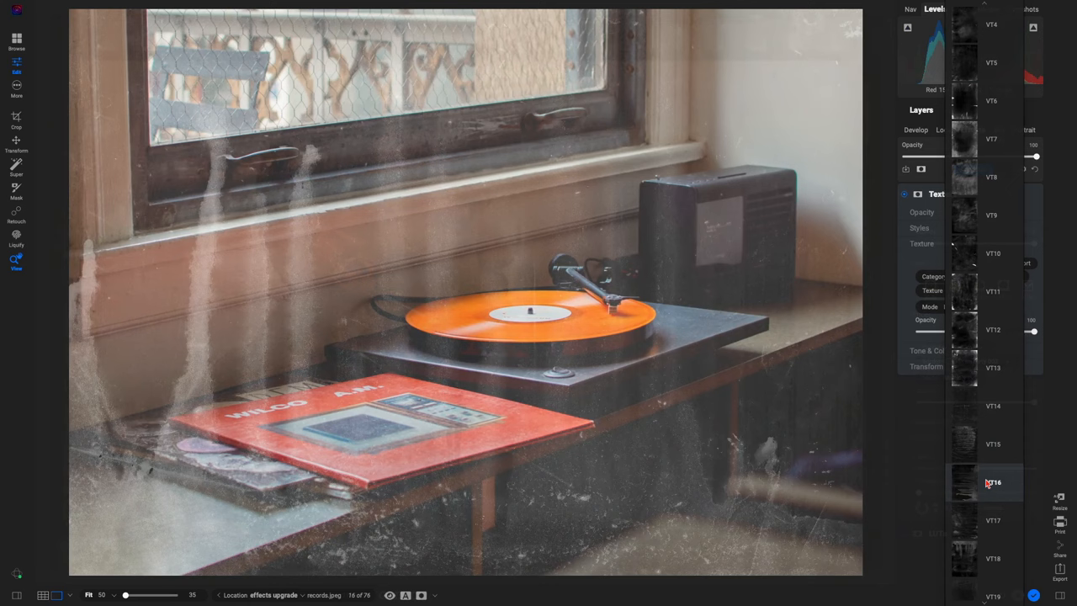
click(993, 291)
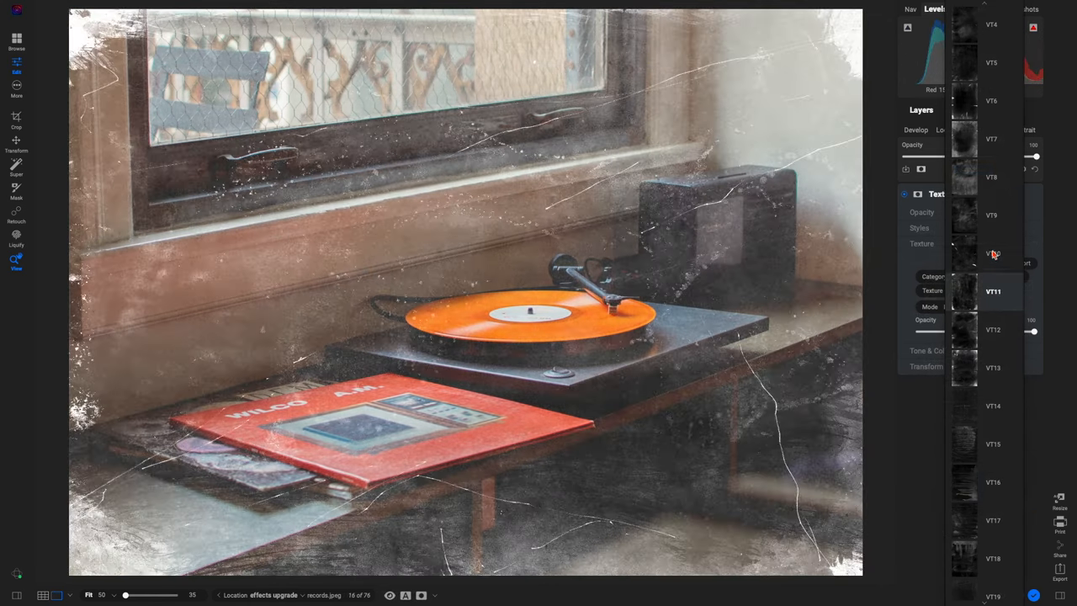
click(990, 62)
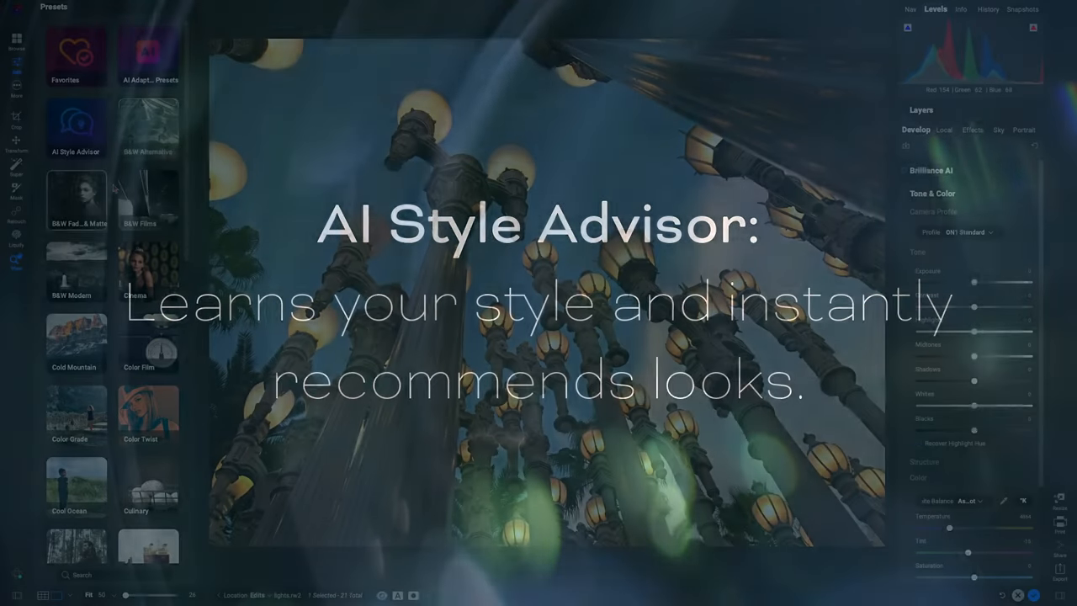
- Apply a muted ON1 Team AI Style Advisor look to the lamp-post photo
click(76, 126)
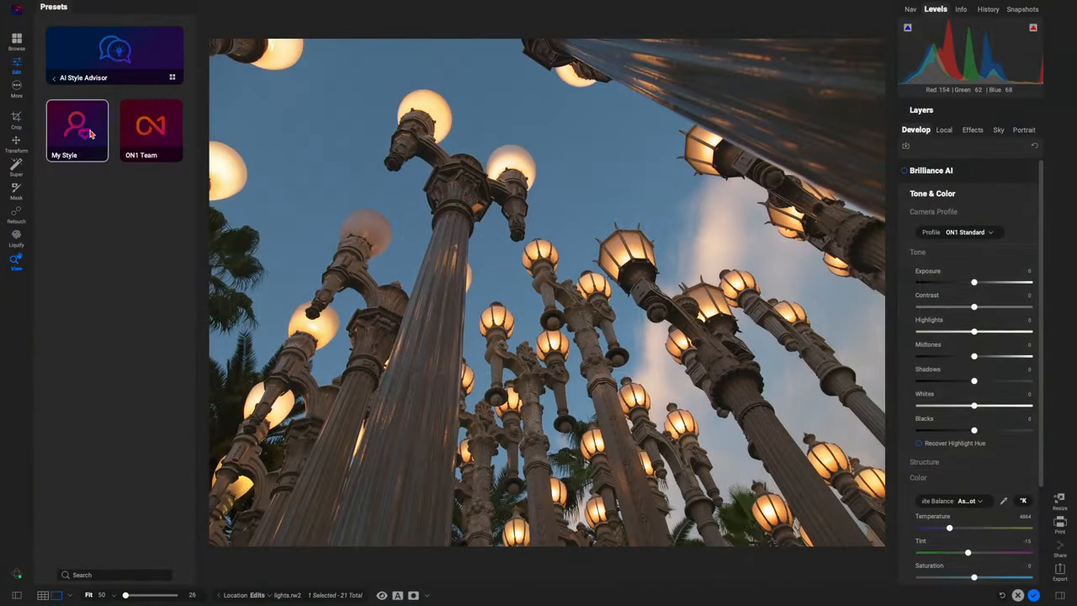
click(151, 130)
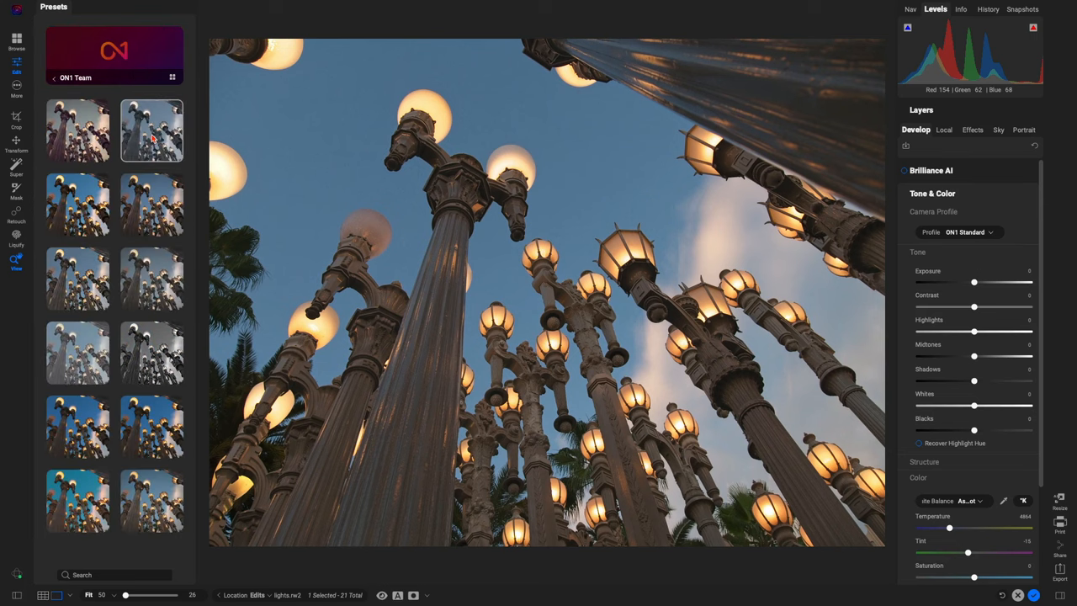
click(152, 204)
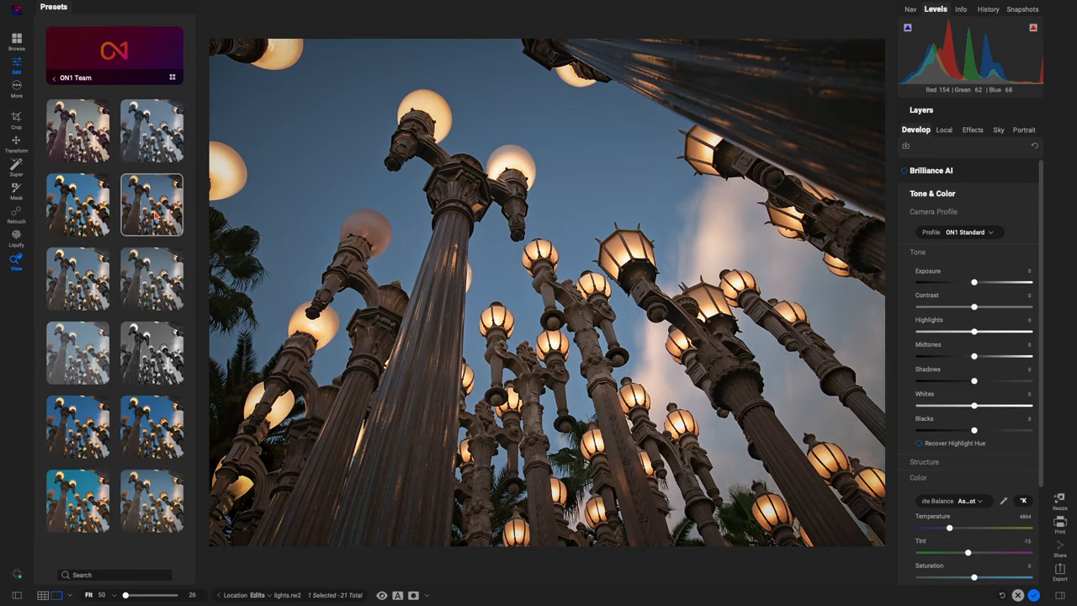
click(77, 130)
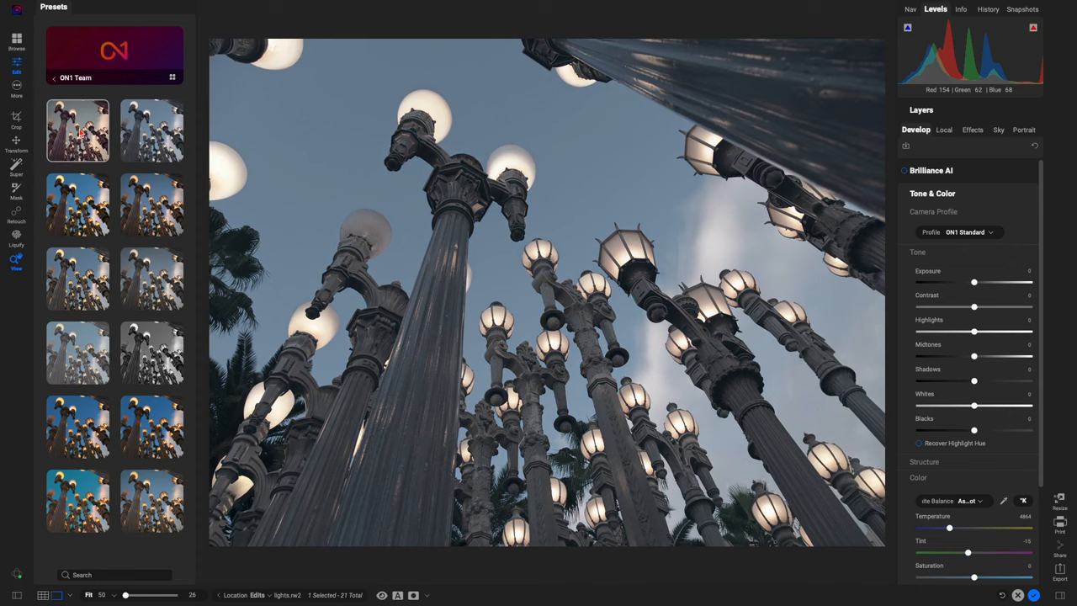
click(78, 130)
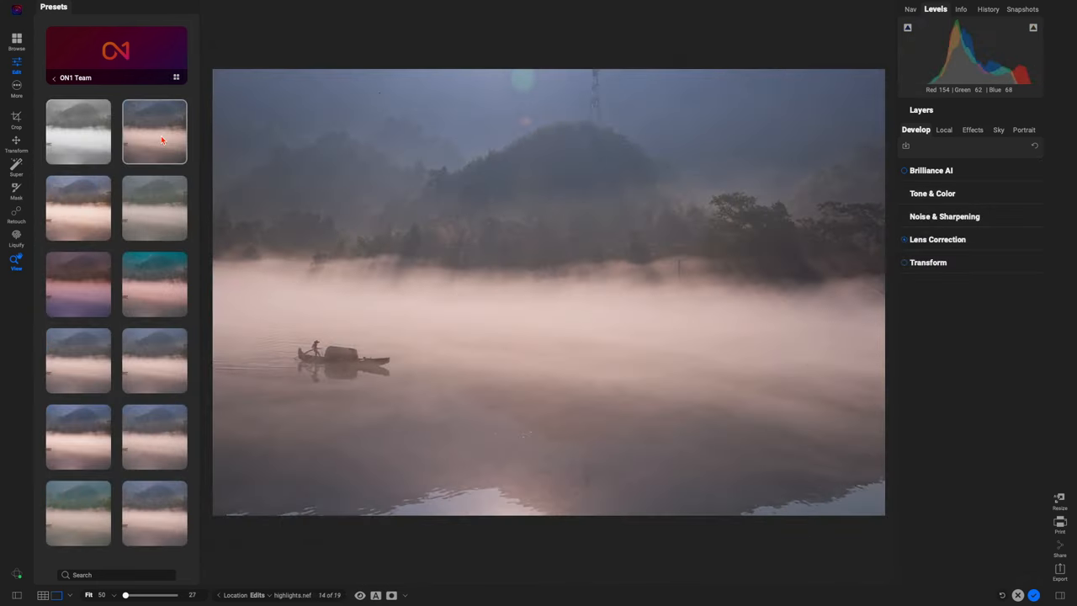
- Apply suggested black-and-white styles to the misty river and fox photos
click(77, 131)
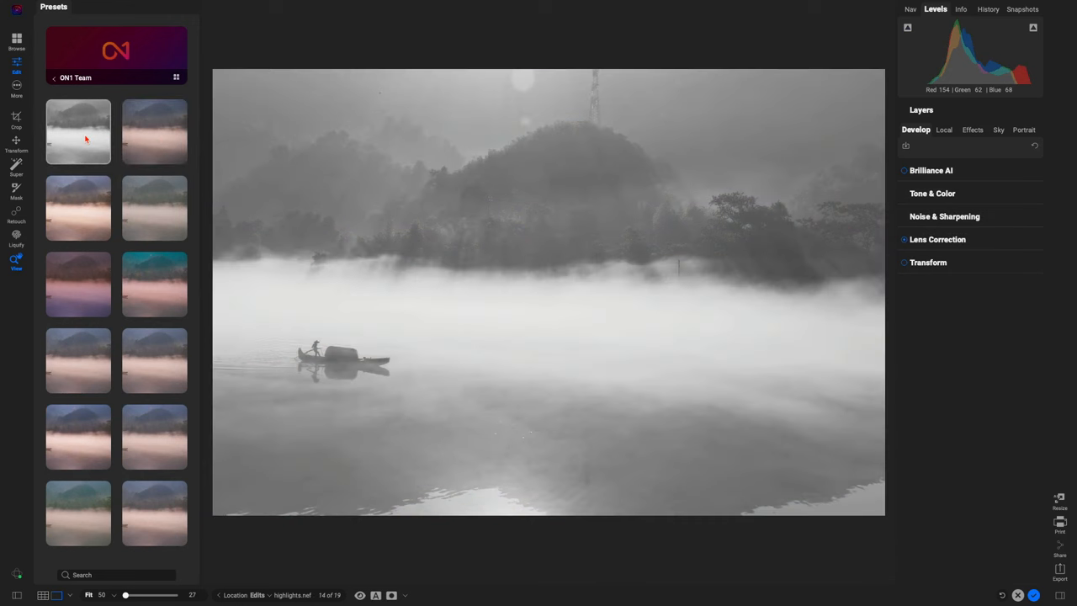
click(78, 208)
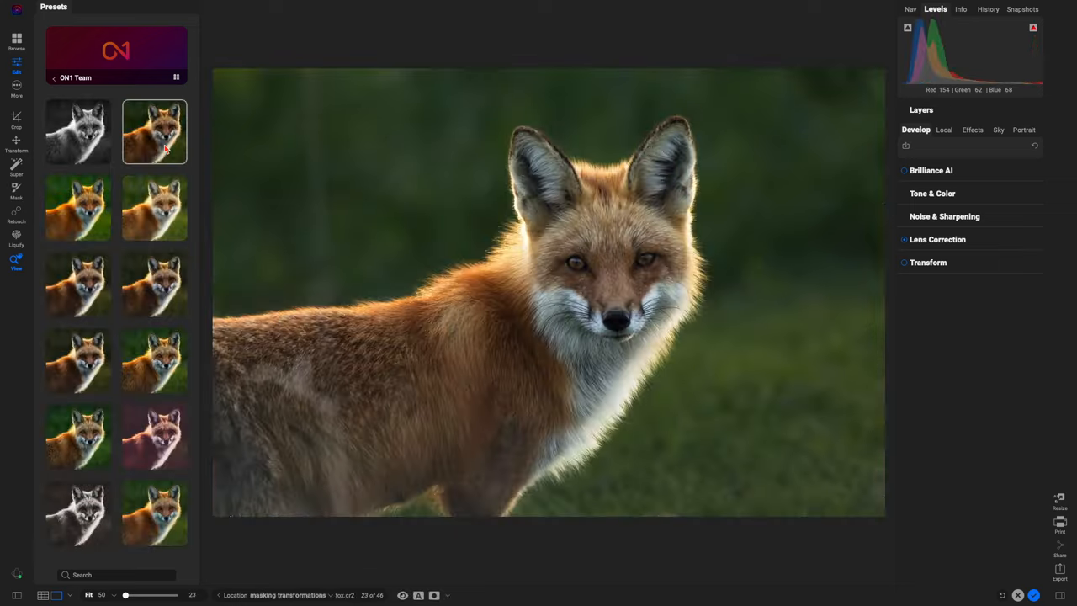
click(77, 131)
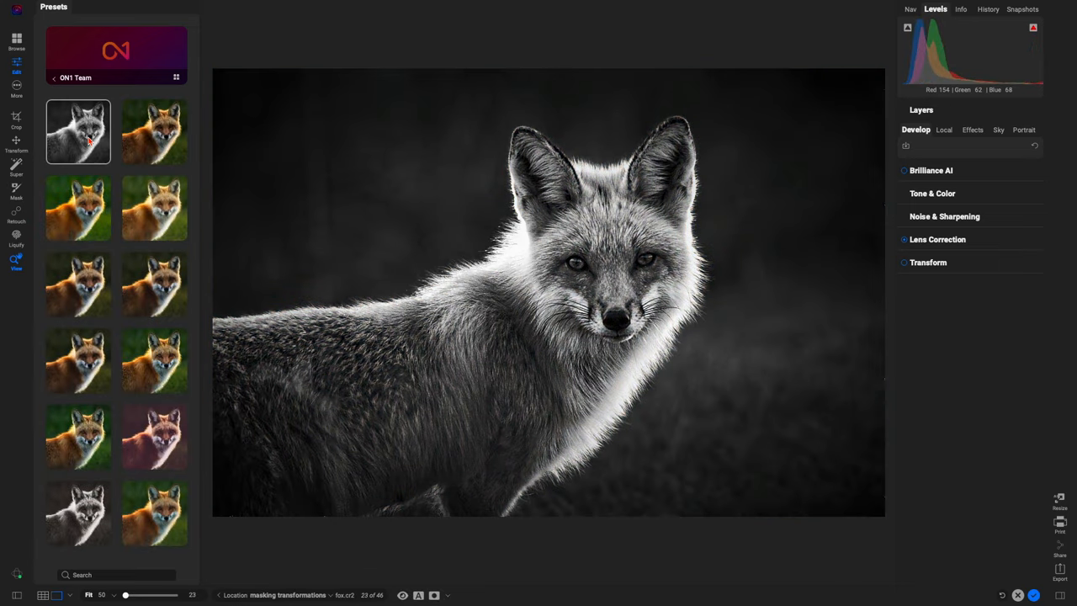
click(154, 208)
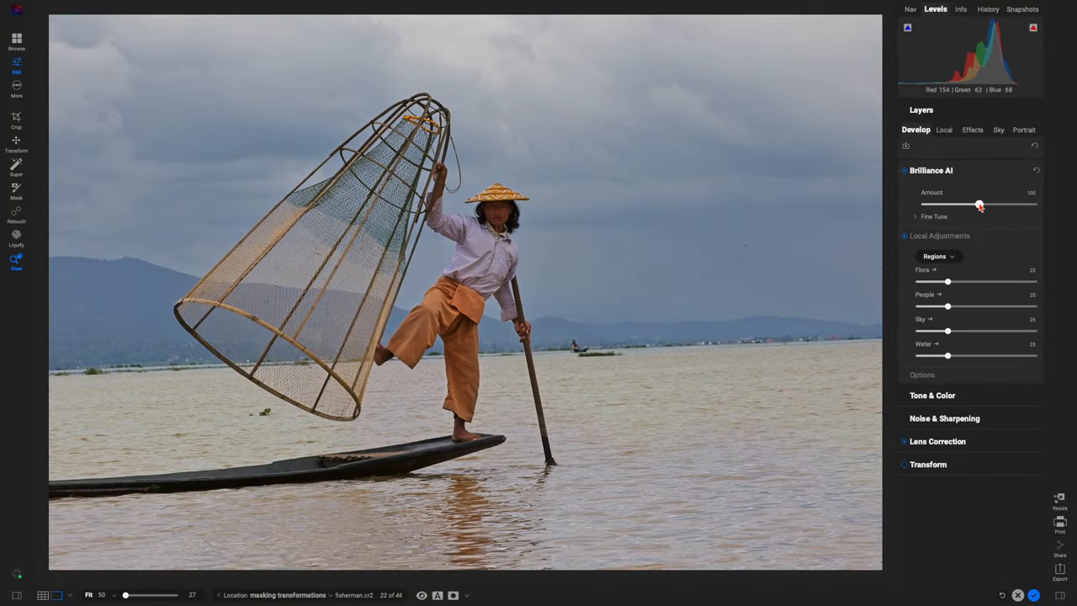
- Tune Brilliance AI strength on the fisherman and add a Big Softy vignette
drag(978, 205, 963, 204)
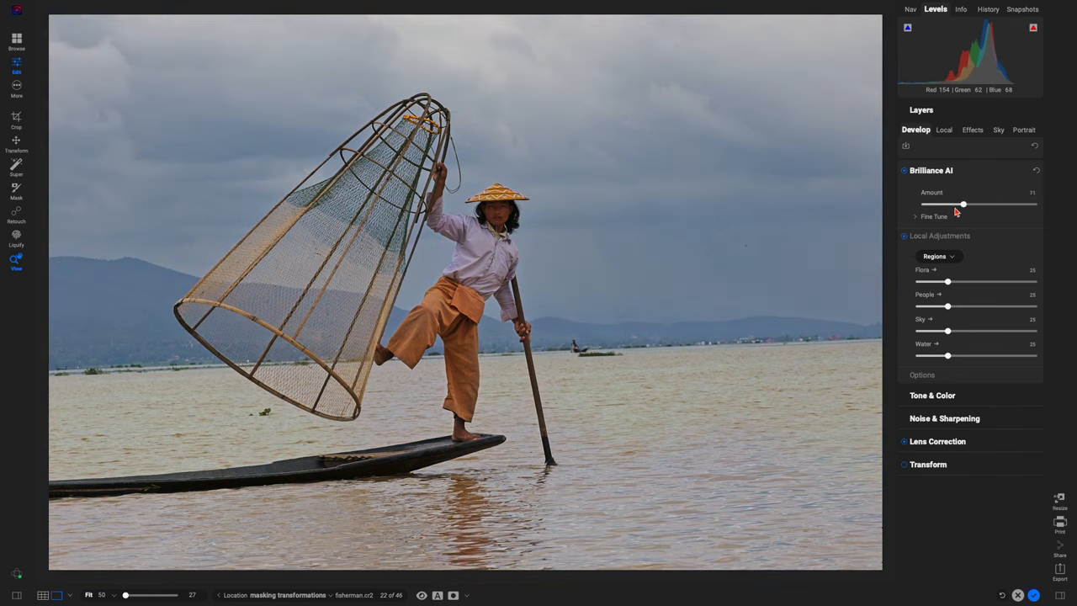
drag(963, 205, 988, 204)
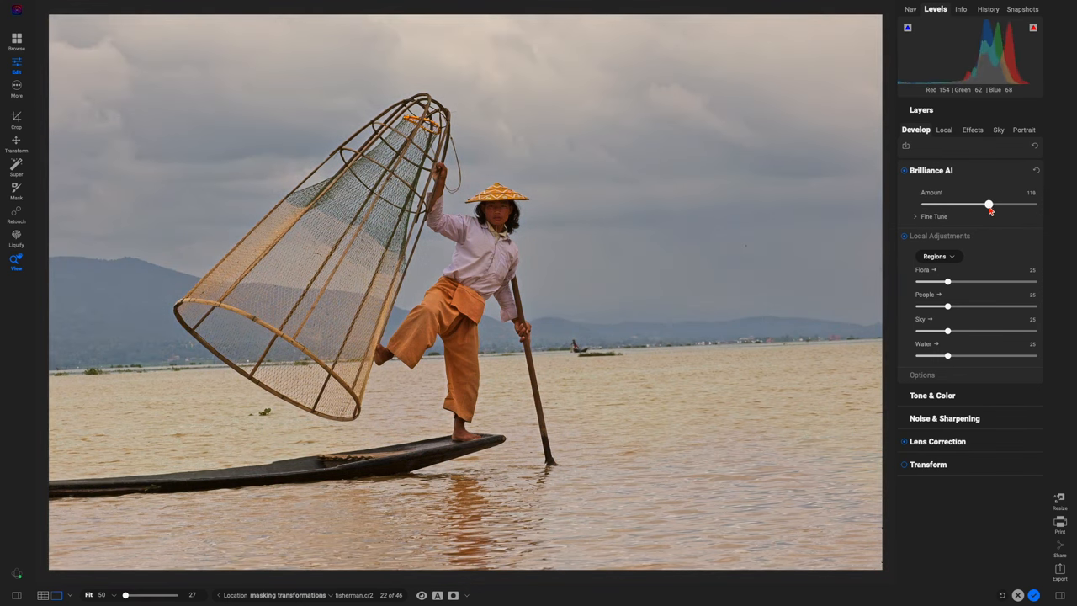
drag(988, 204, 984, 204)
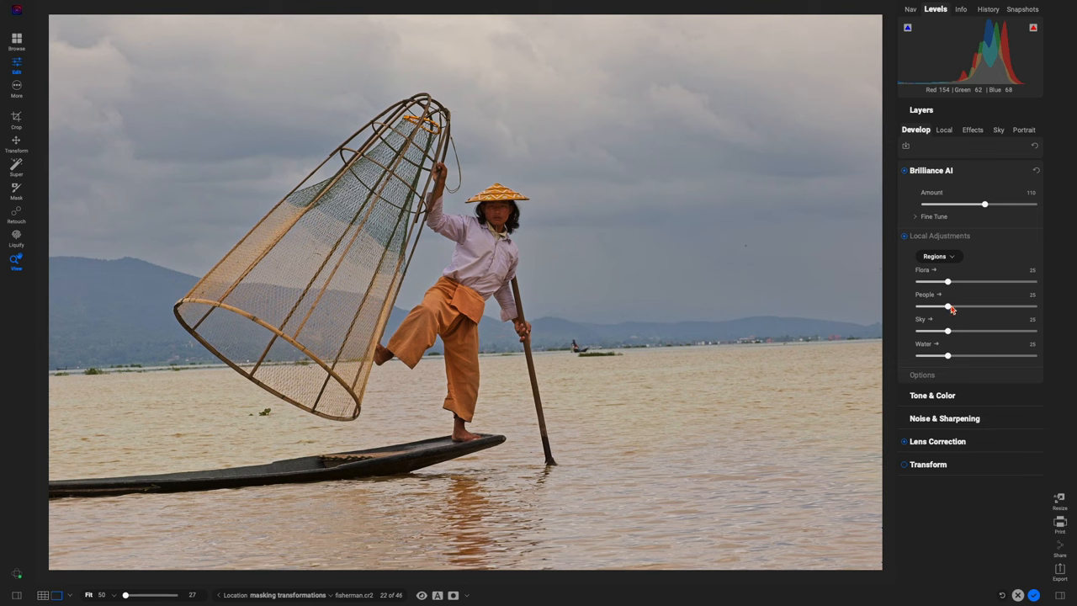
click(973, 130)
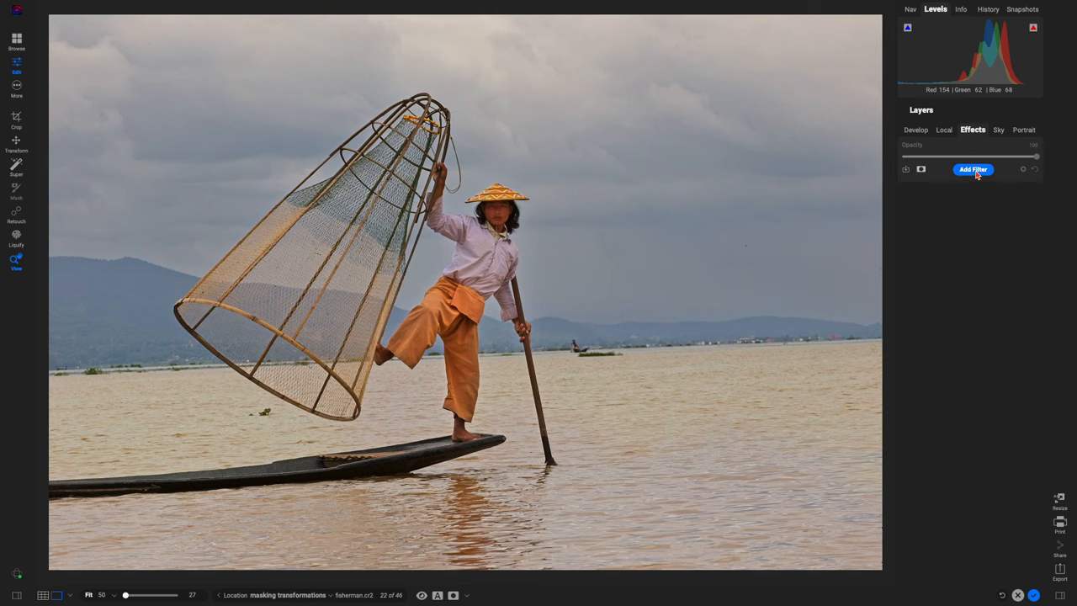
click(972, 169)
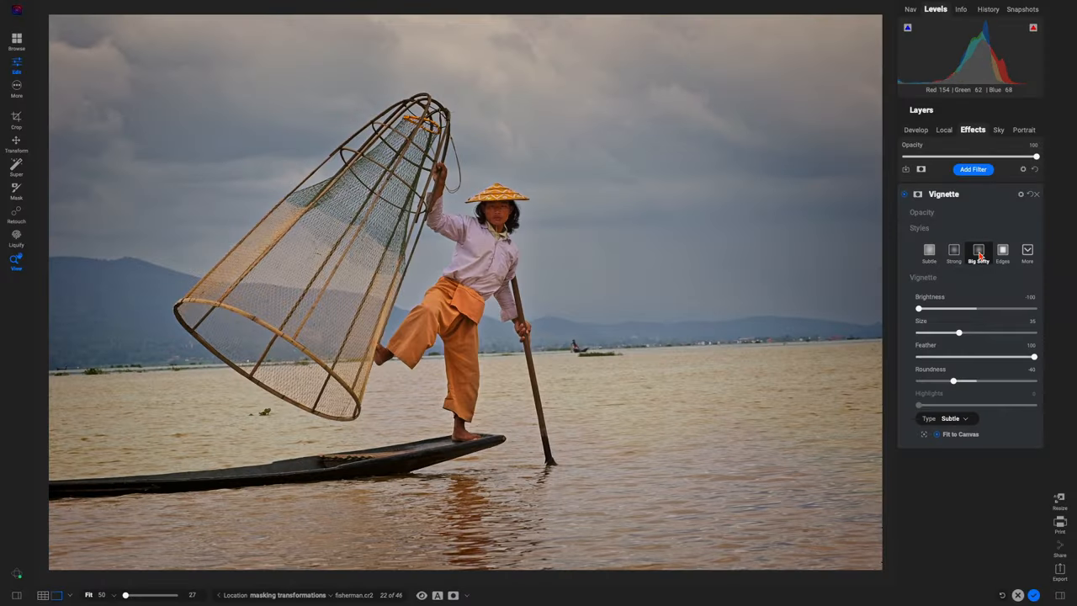
click(972, 169)
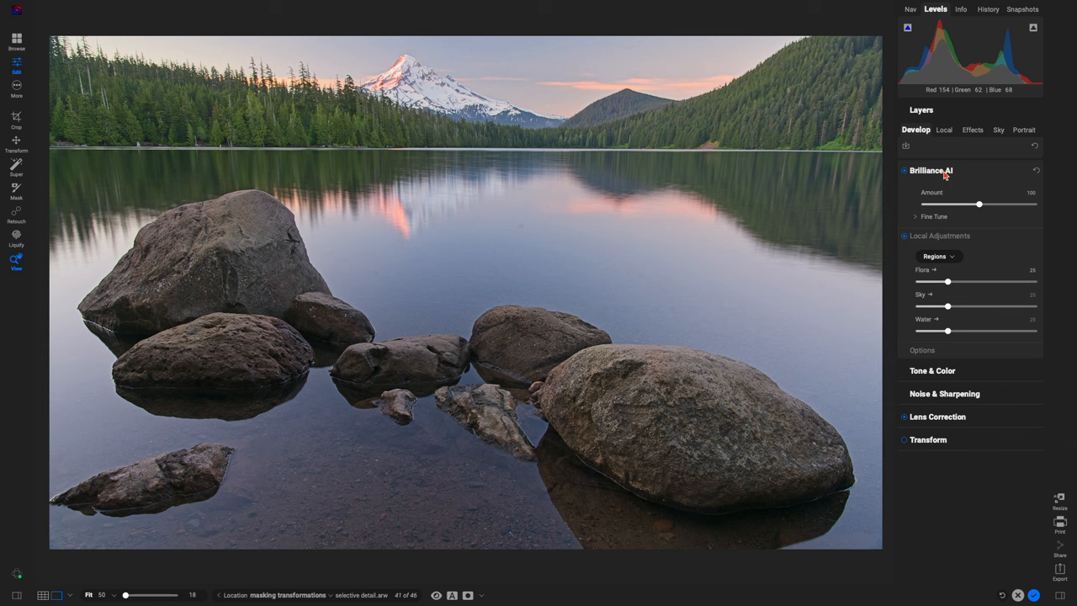
- Adjust Brilliance AI on the lake, swap in Ocudrone Blustery Blue sky, compare denoised frog
drag(978, 204, 997, 204)
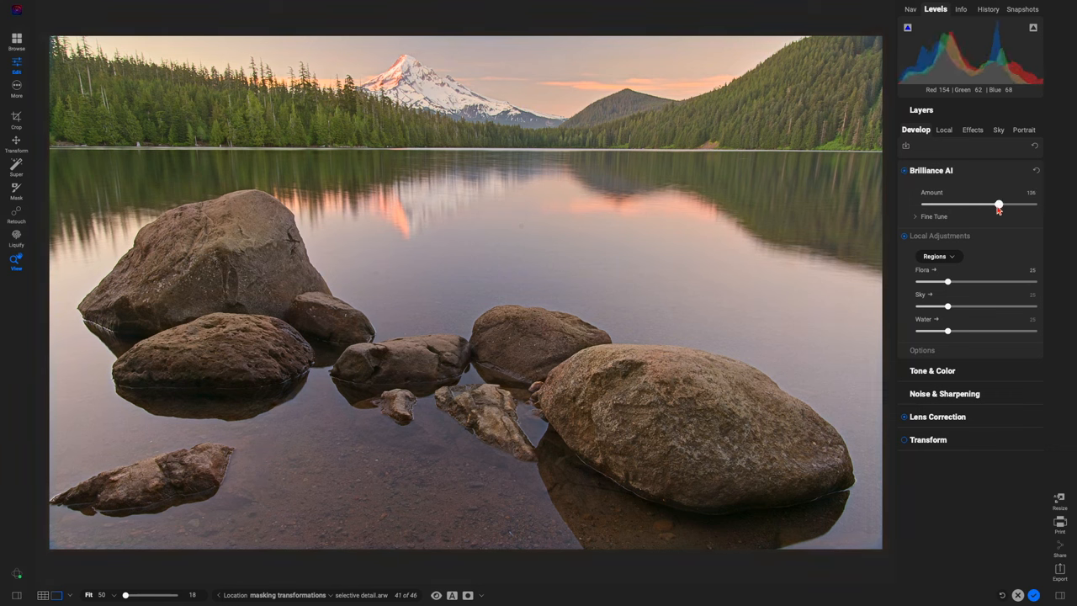
drag(998, 204, 982, 204)
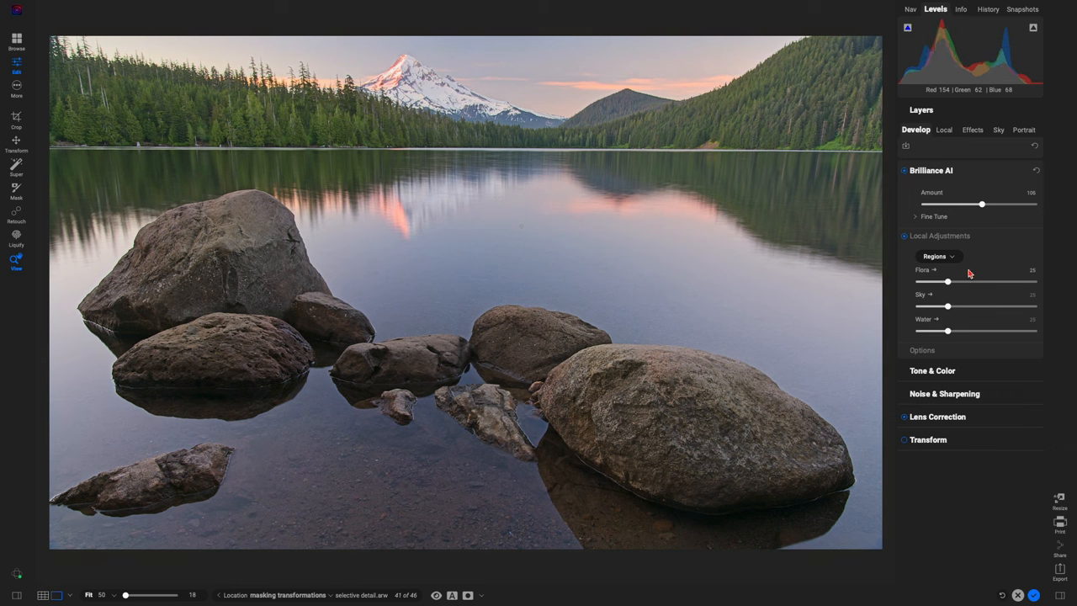
click(997, 130)
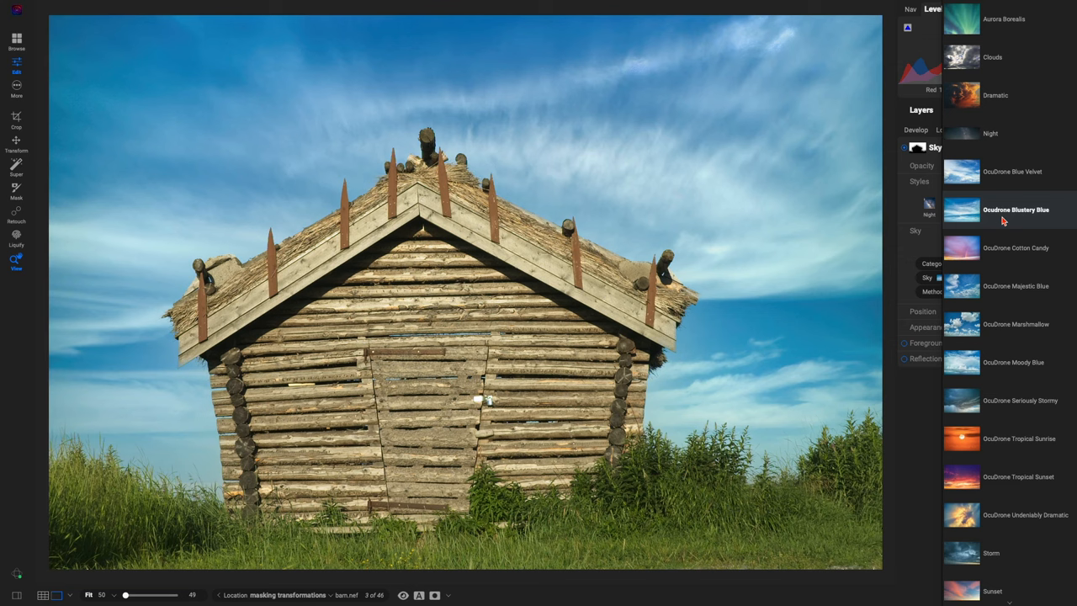
click(1015, 210)
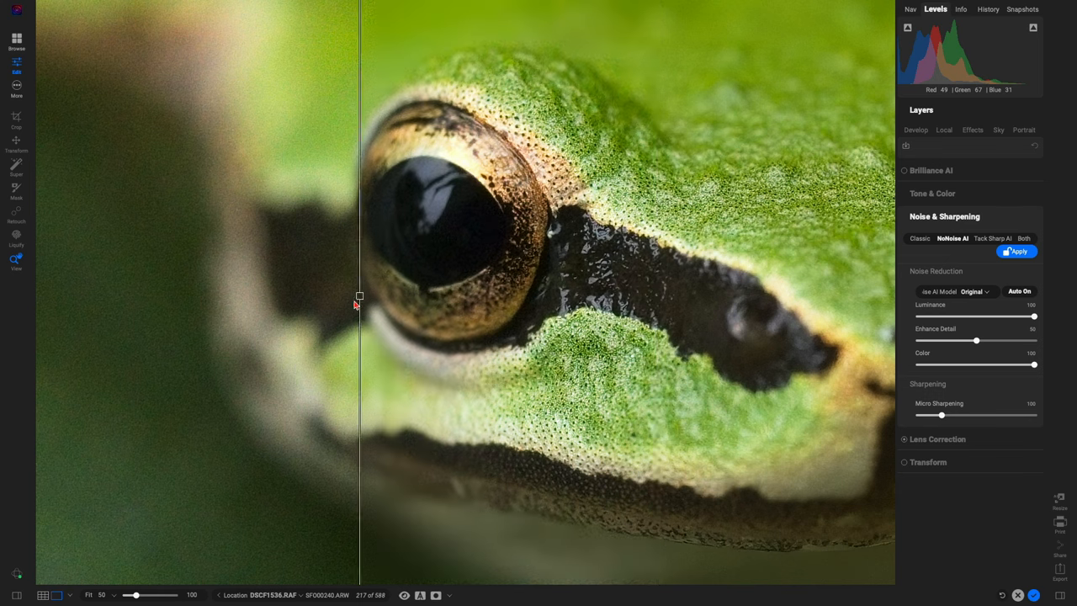
drag(359, 295, 120, 295)
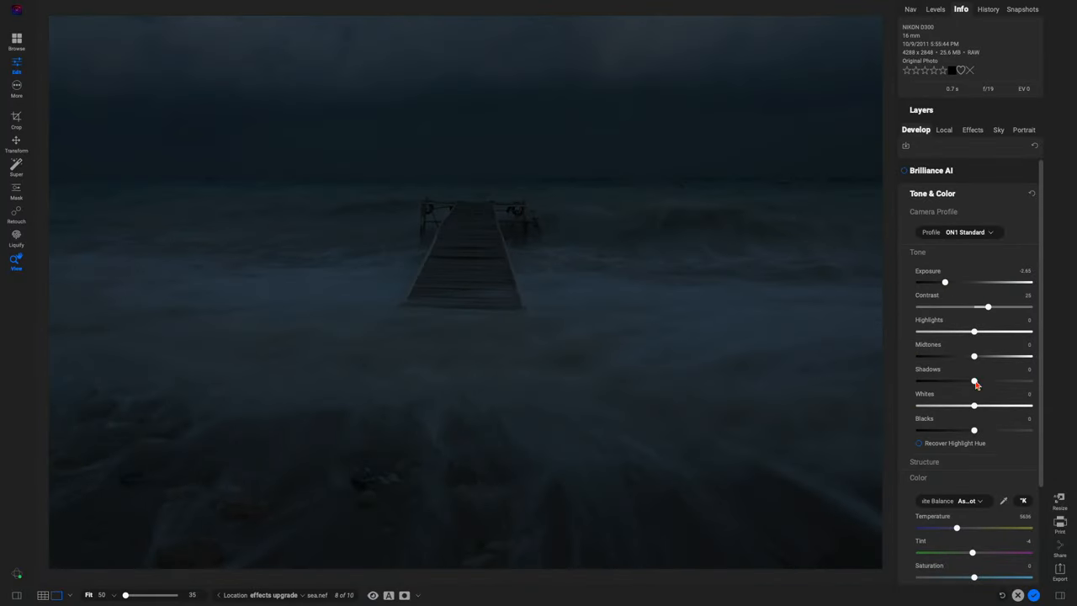
- Lift the pier seascape's shadows, place a horizon gradient mask, and add a Glow filter
drag(974, 406, 1029, 406)
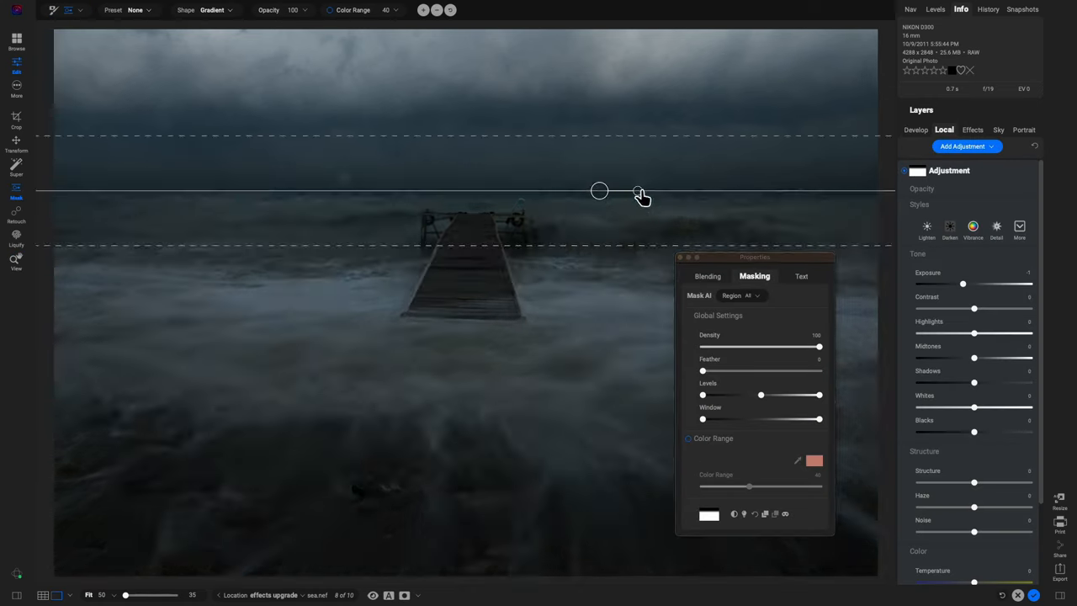
drag(974, 408, 1010, 408)
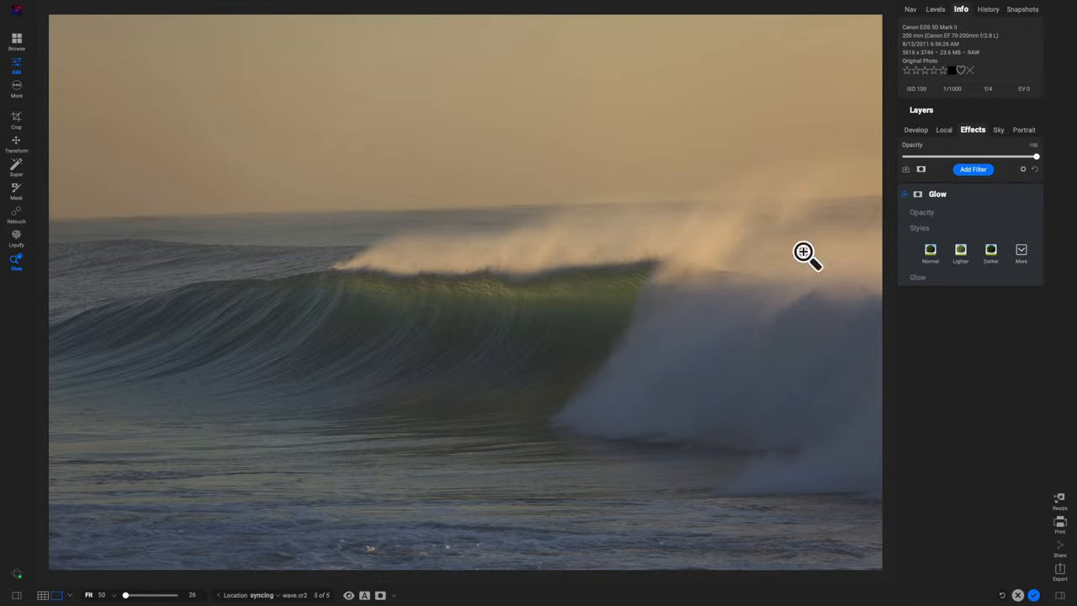
click(973, 169)
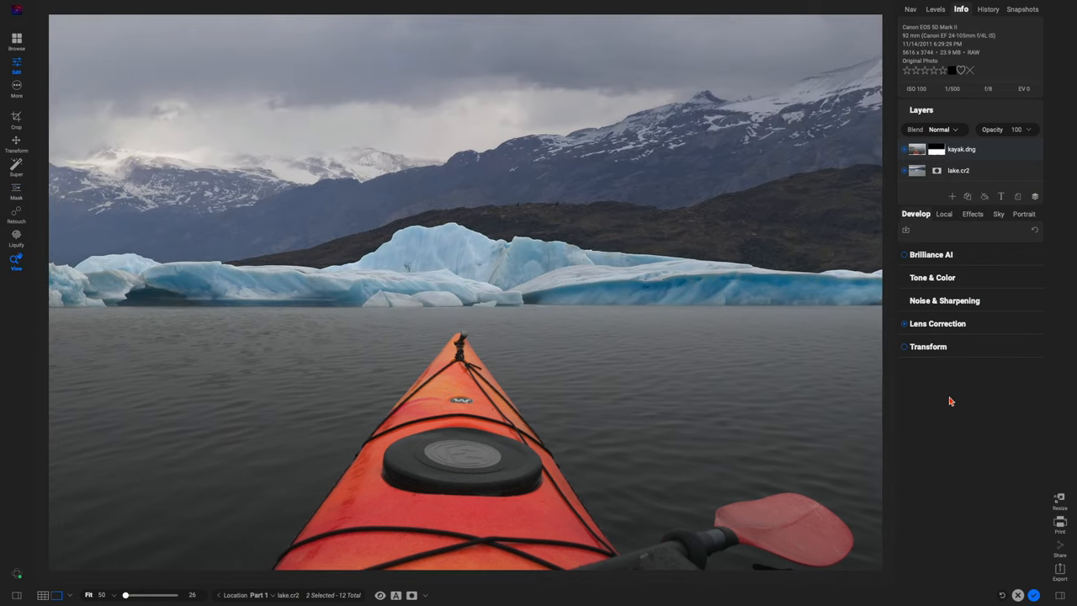
- Expand the kayak photo's tone adjustments and add a vignette filter
click(932, 276)
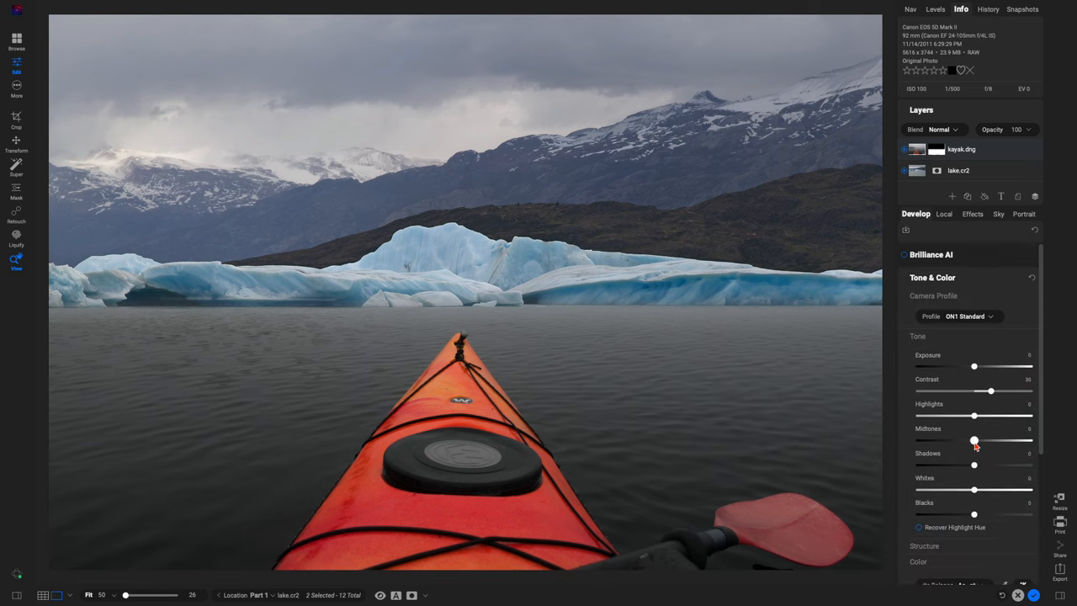
click(971, 214)
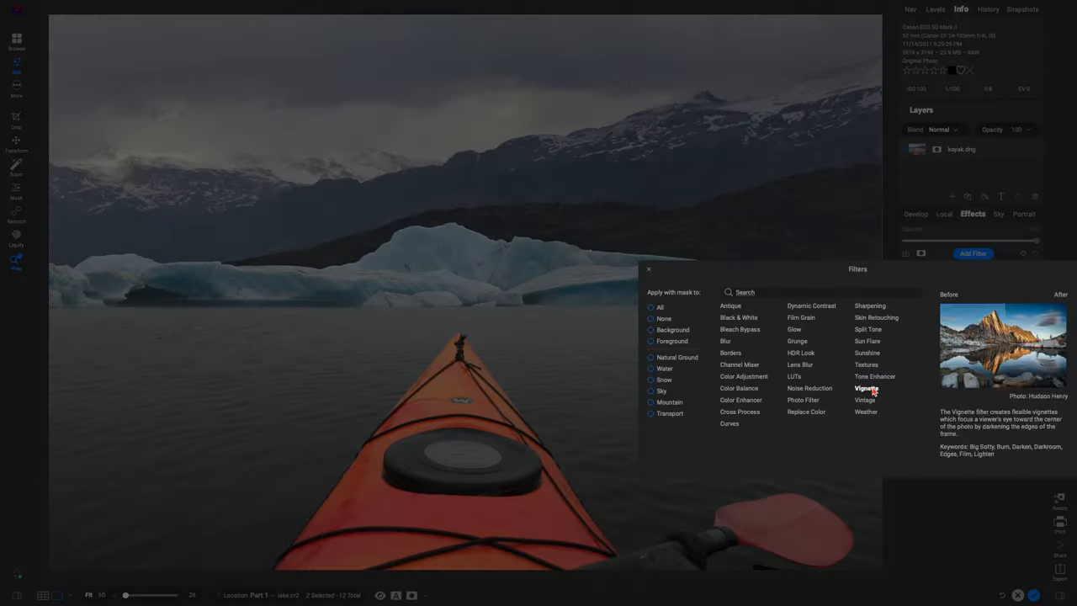
click(866, 353)
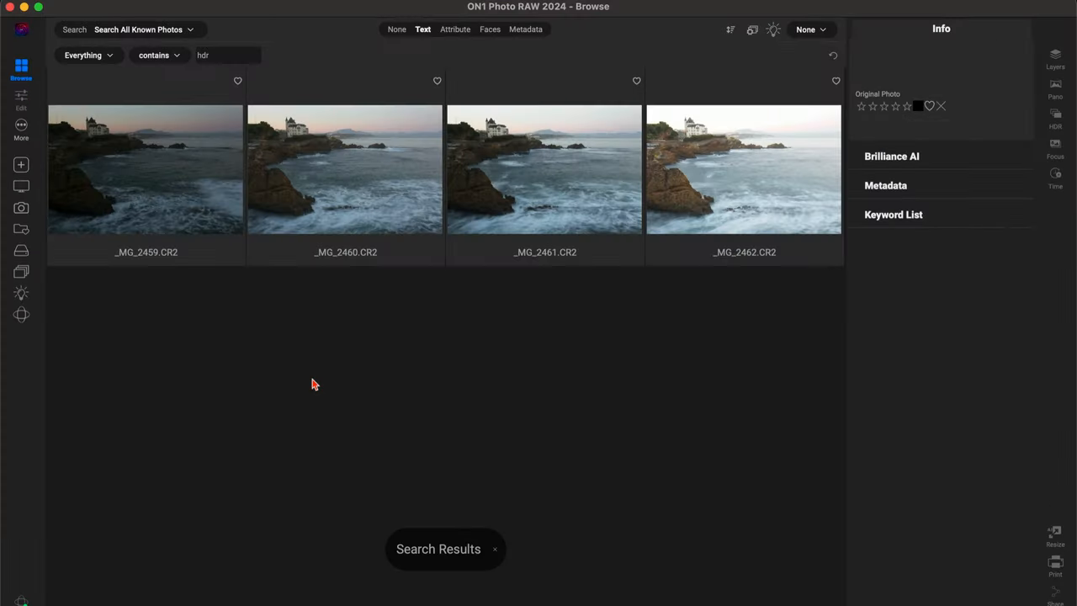
- Merge castle brackets into HDR with brightest reference and deghosting, then raise LakePano contrast
click(144, 168)
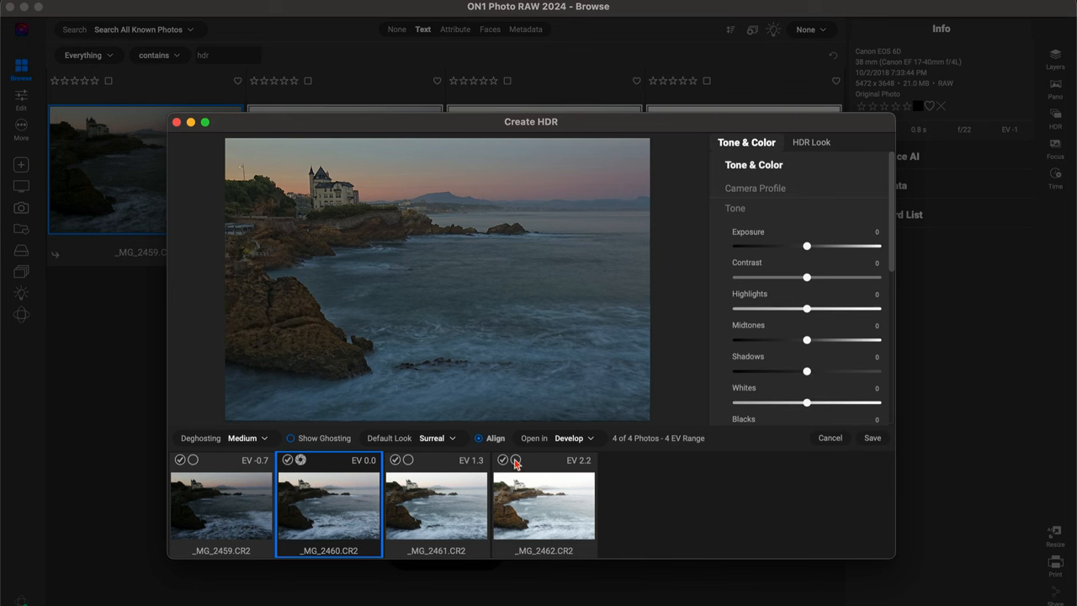
click(516, 460)
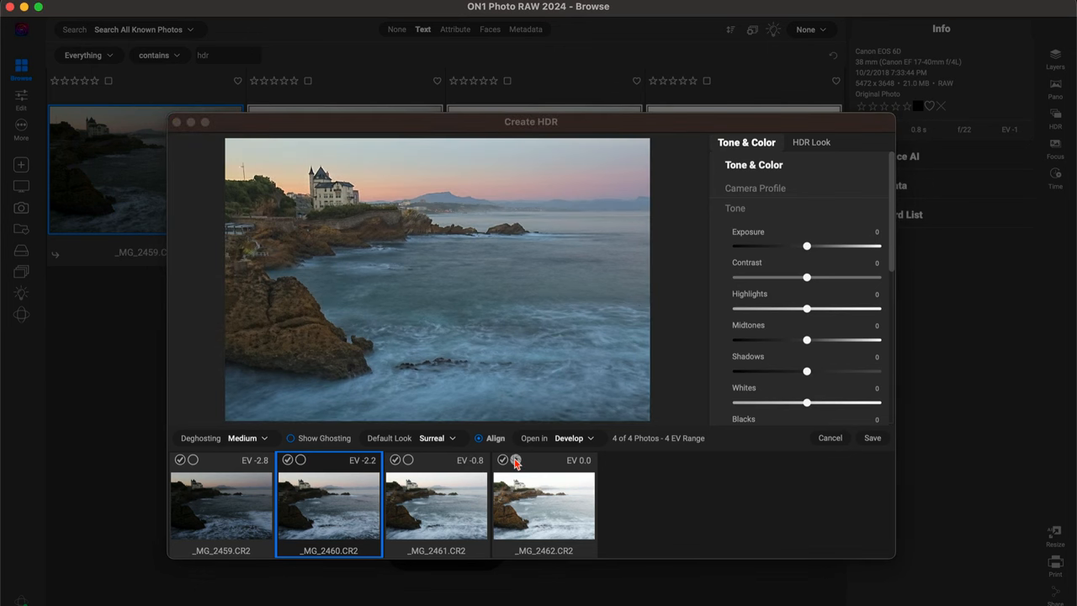
click(515, 460)
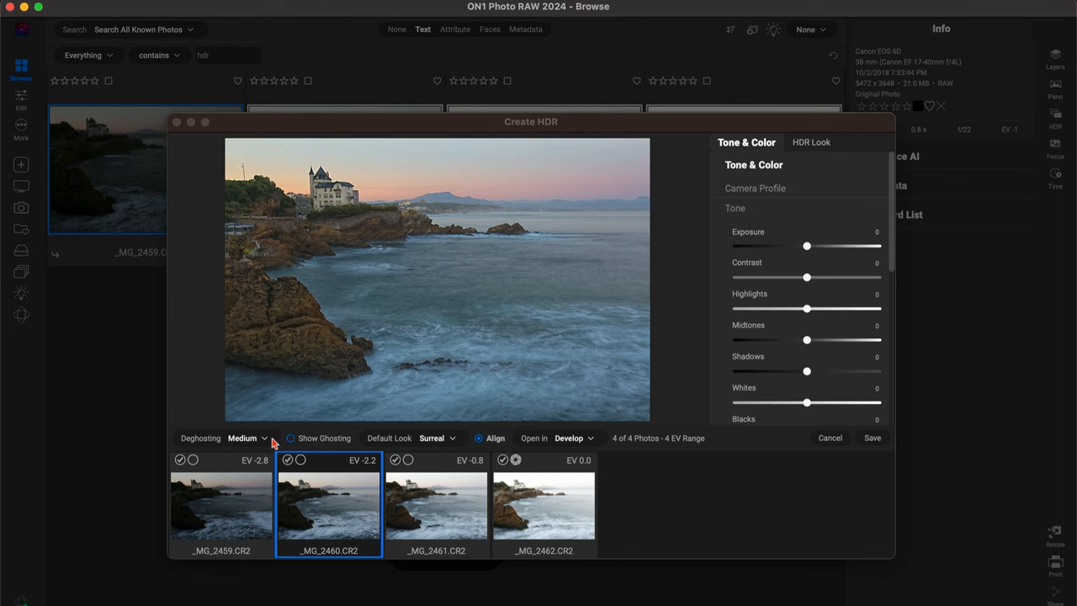
click(247, 437)
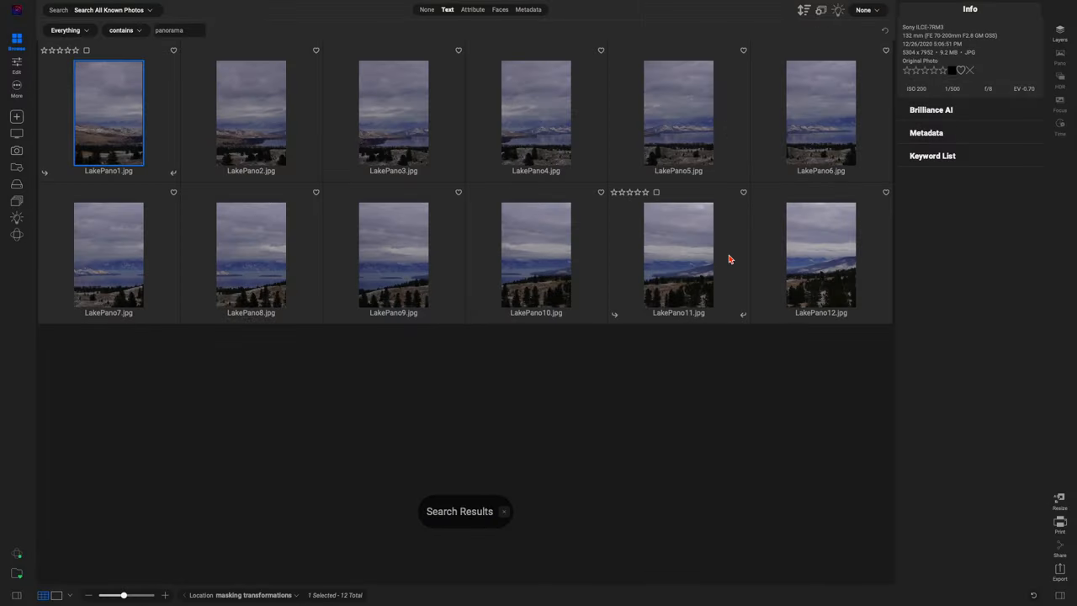
key(ctrl+a)
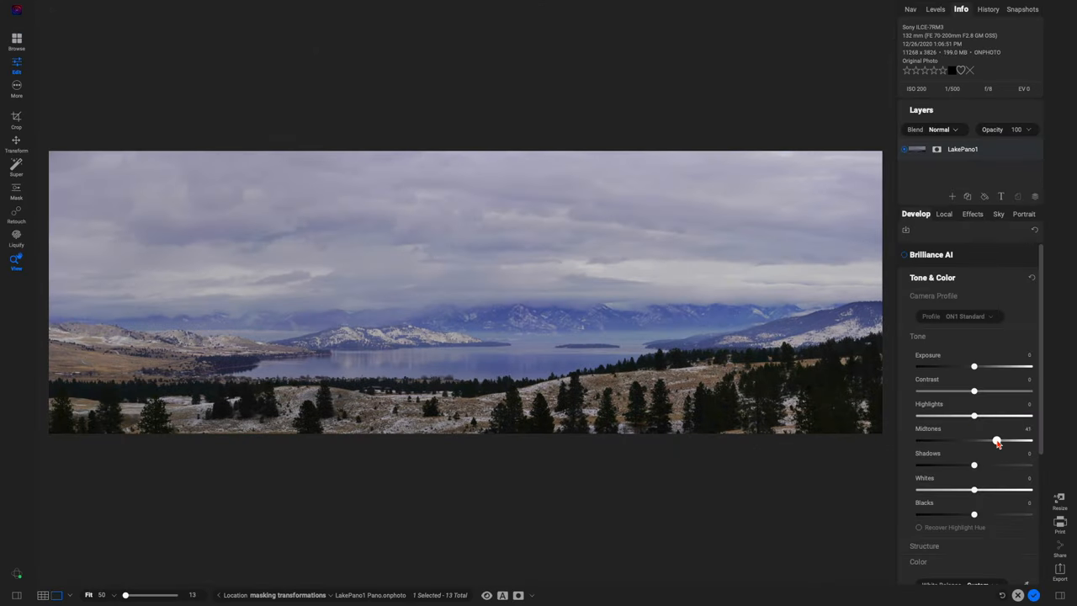
drag(974, 391, 991, 390)
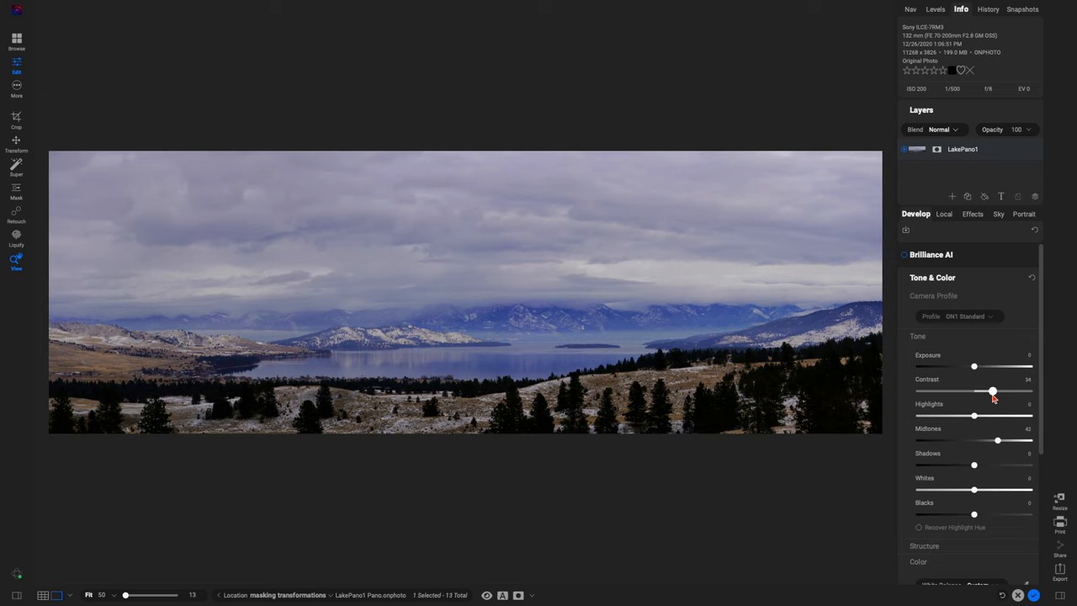